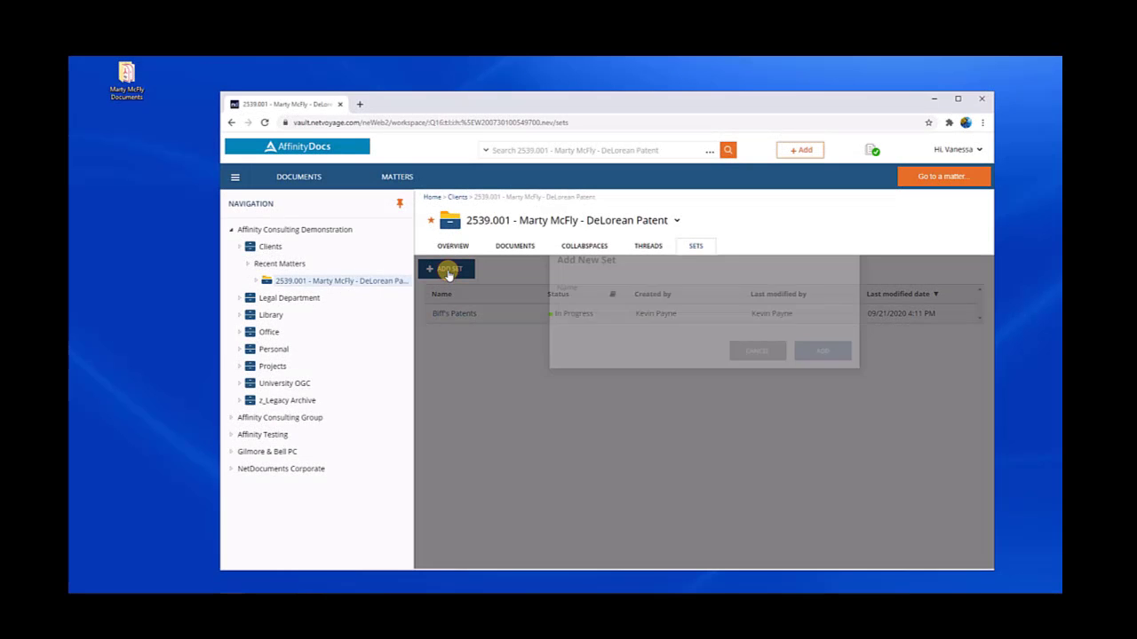
Add a new set named 'Marty's Patents' to the DeLorean Patent matter
{"action": "left_click", "coordinate": [448, 270]}
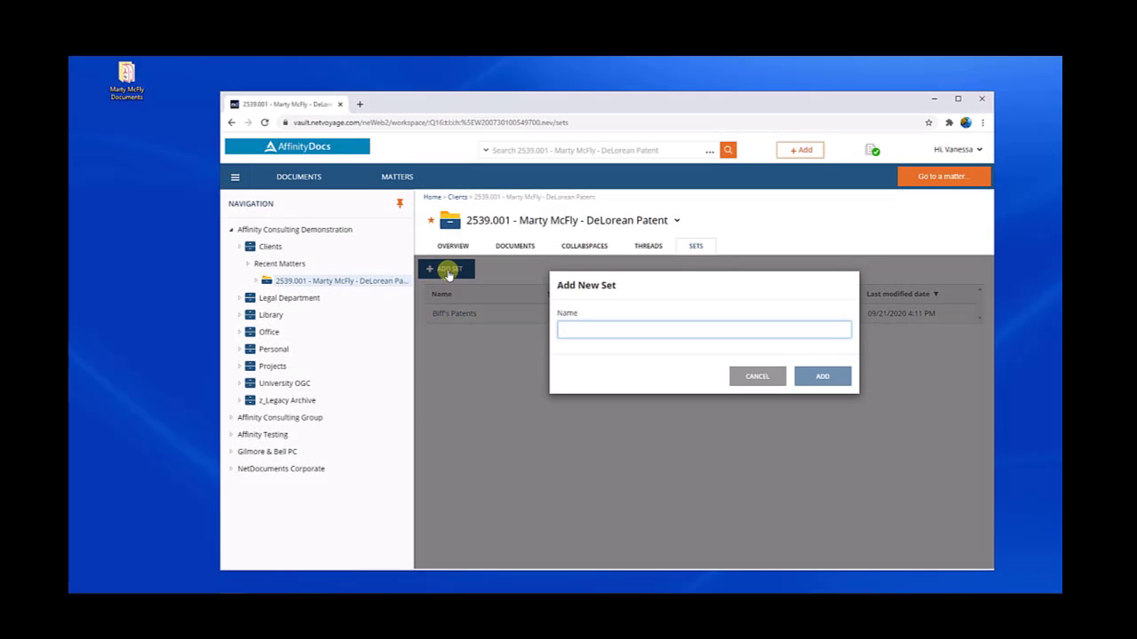
{"action": "type", "text": "Marty's"}
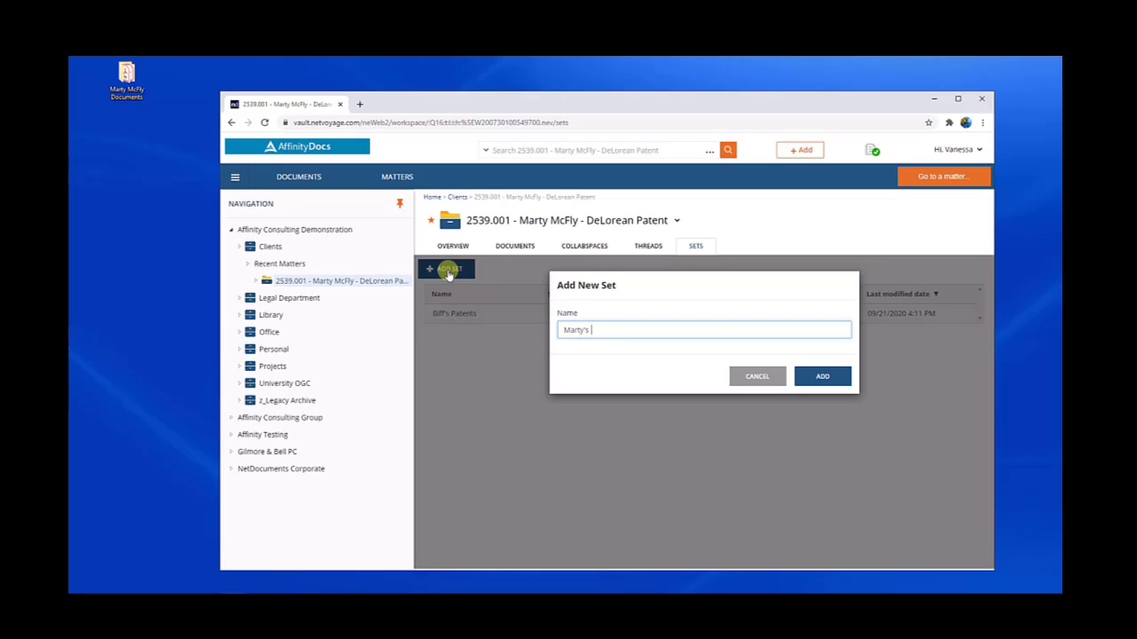
{"action": "type", "text": "D"}
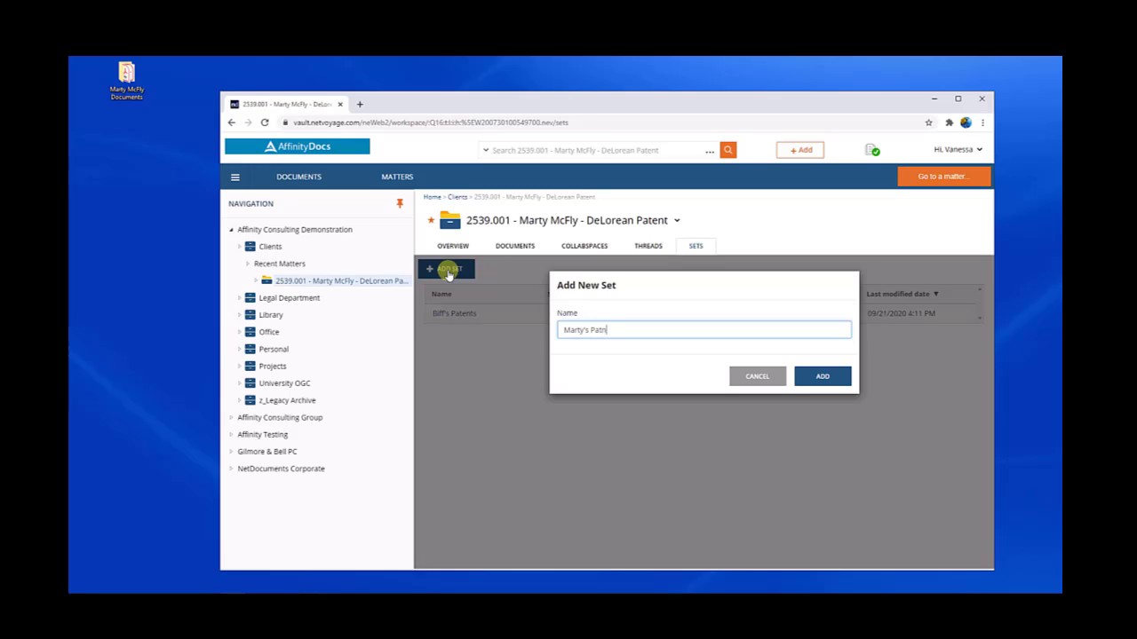
{"action": "left_click", "coordinate": [821, 376]}
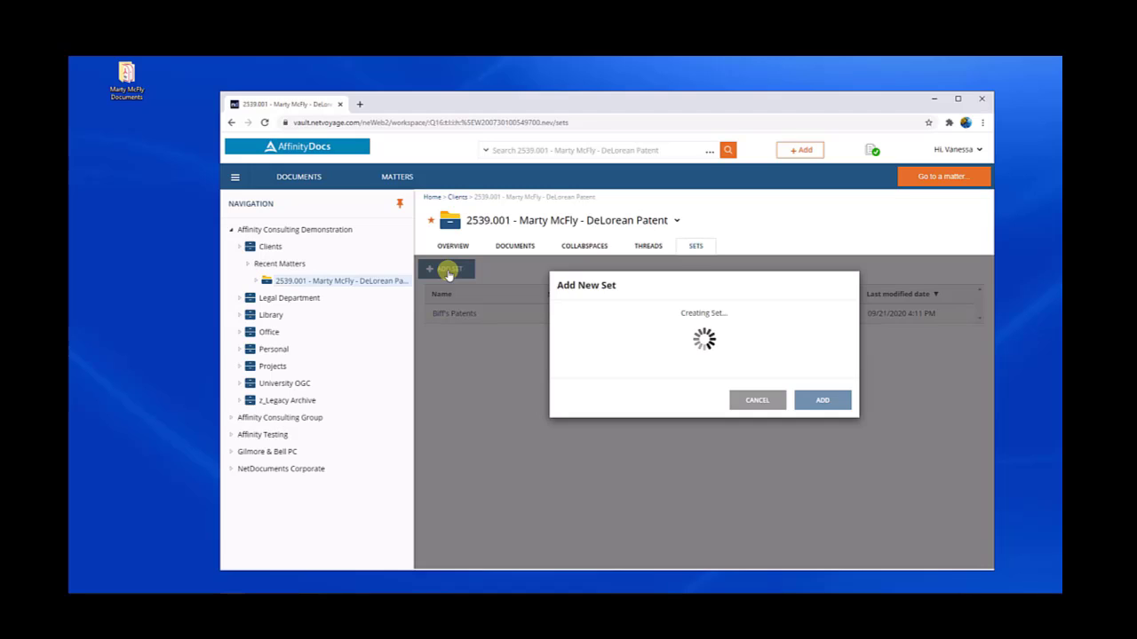
Enter the newly created, still-empty Marty's Patents set editor
{"action": "left_click", "coordinate": [821, 399]}
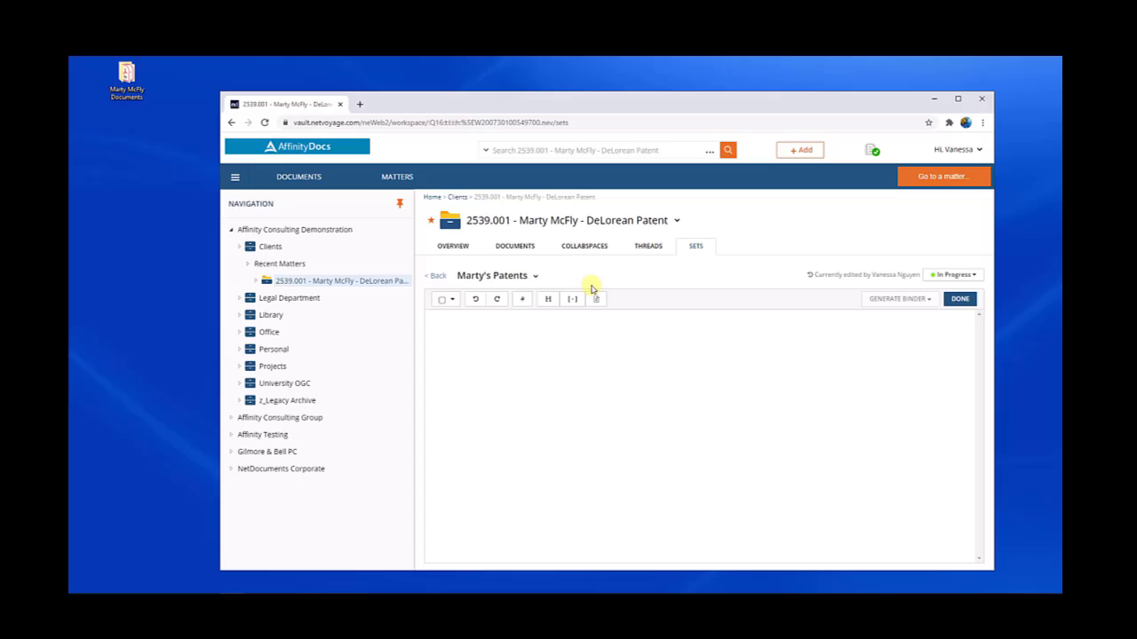
{"action": "mouse_move", "coordinate": [590, 366]}
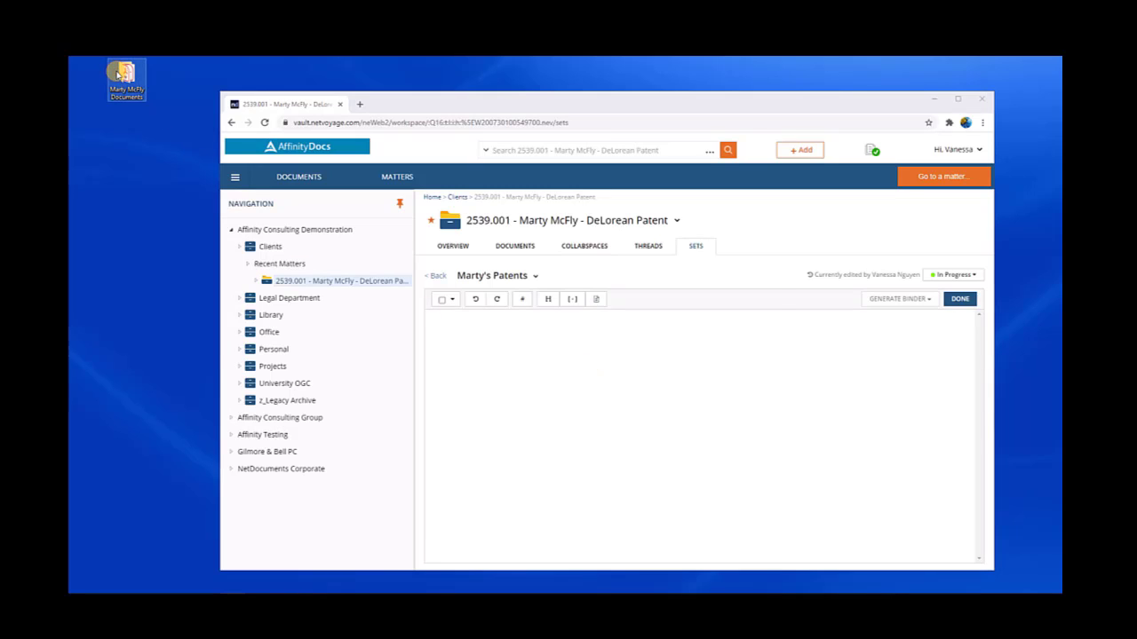
Check the Marty McFly Documents folder contents, then close the Explorer window
{"action": "double_click", "coordinate": [127, 78]}
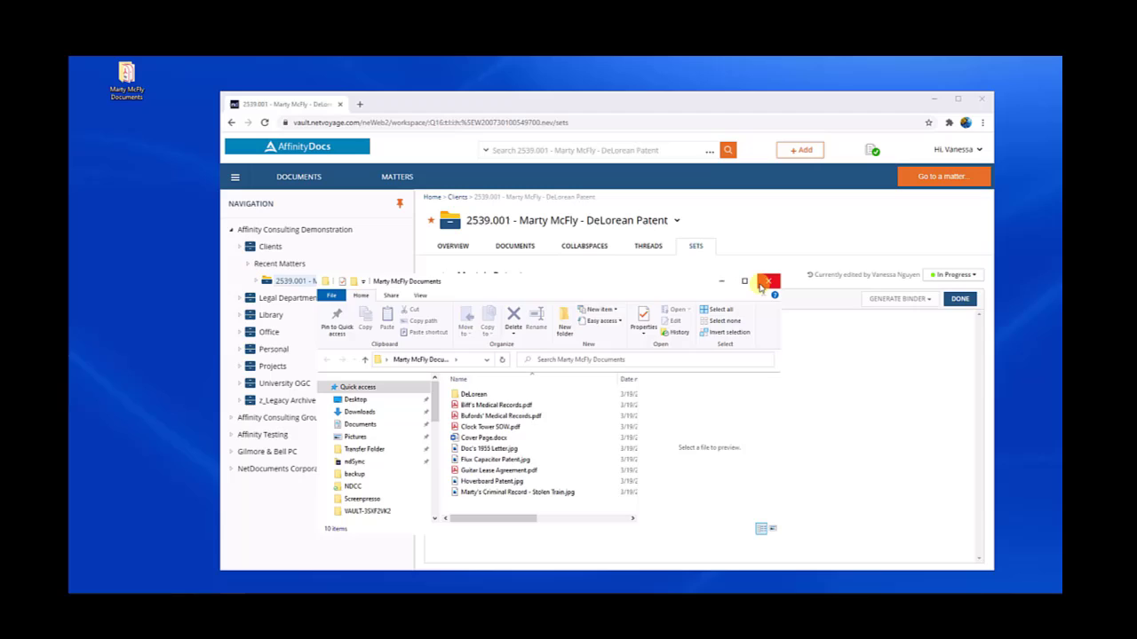
{"action": "left_click", "coordinate": [768, 281]}
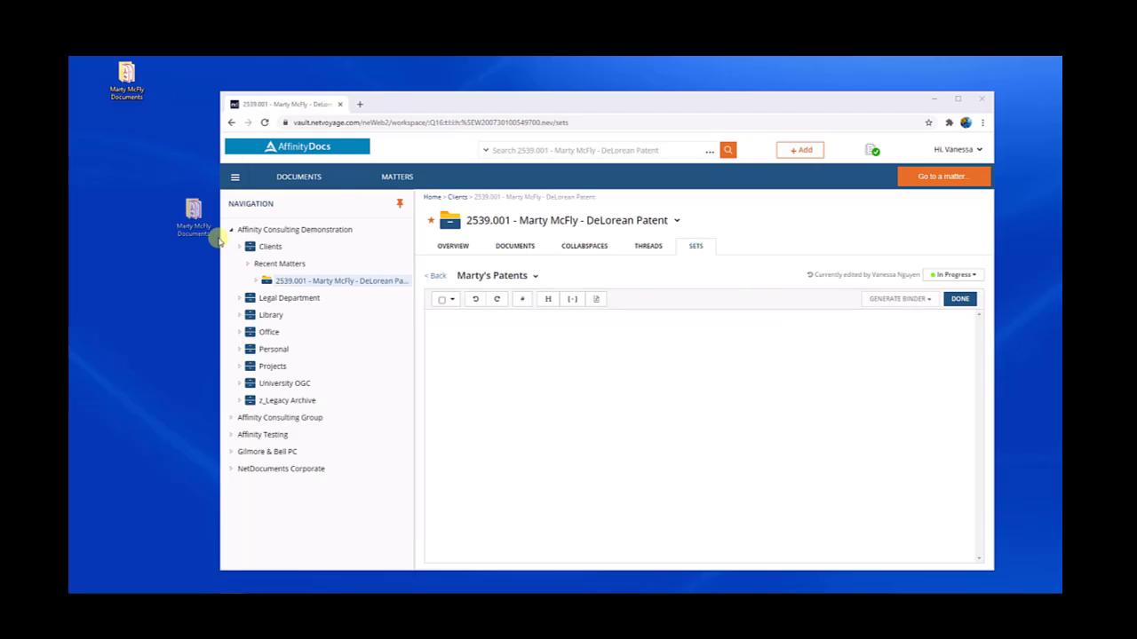
{"action": "mouse_move", "coordinate": [487, 359]}
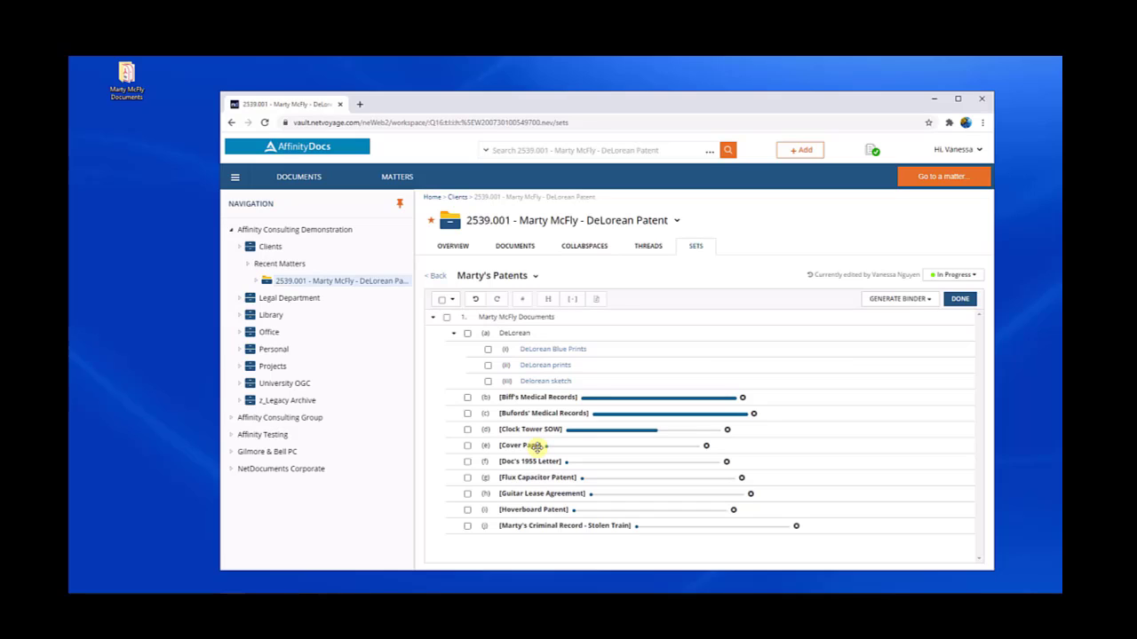
Move Cover Page to the top and add a 'Medical Records' folder for the medical files
{"action": "left_click", "coordinate": [524, 299]}
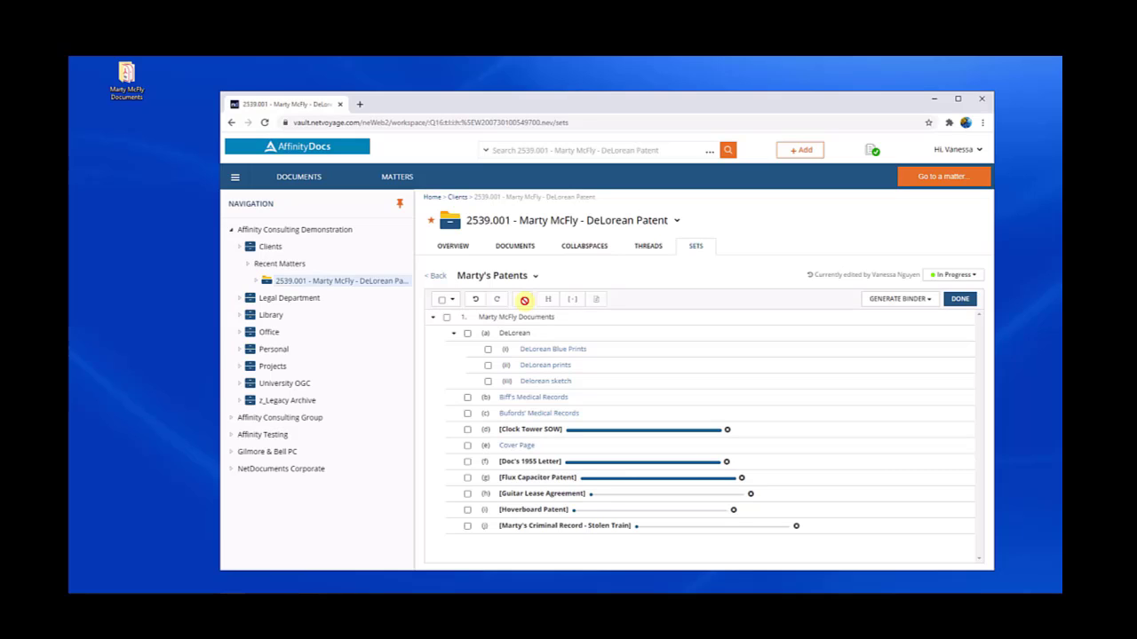
{"action": "left_click", "coordinate": [524, 298]}
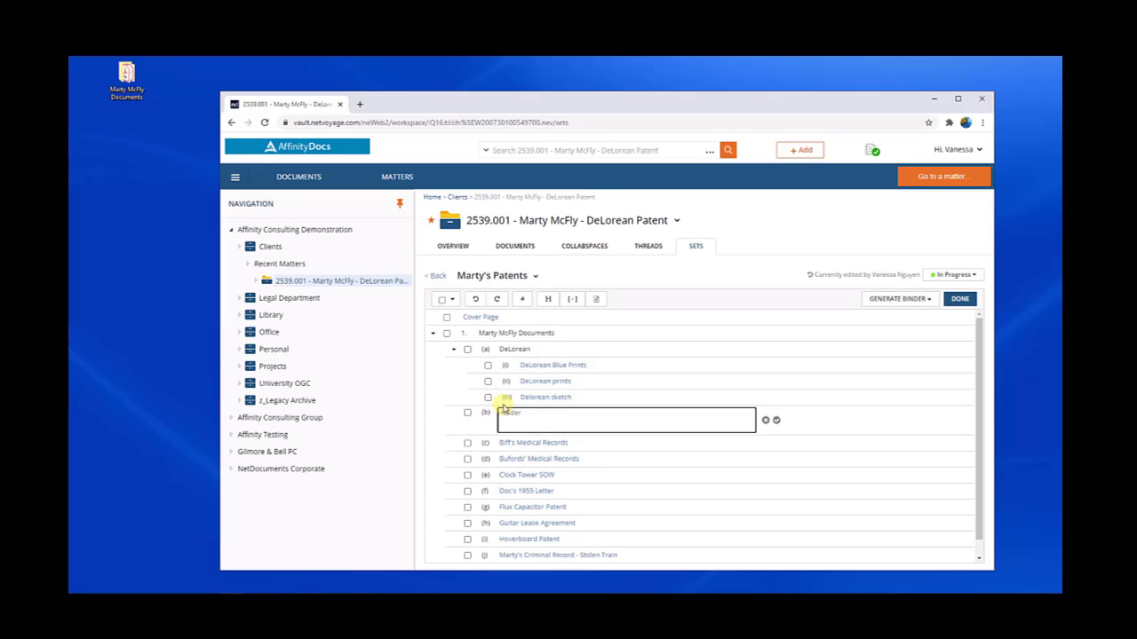
{"action": "type", "text": "Medical Records"}
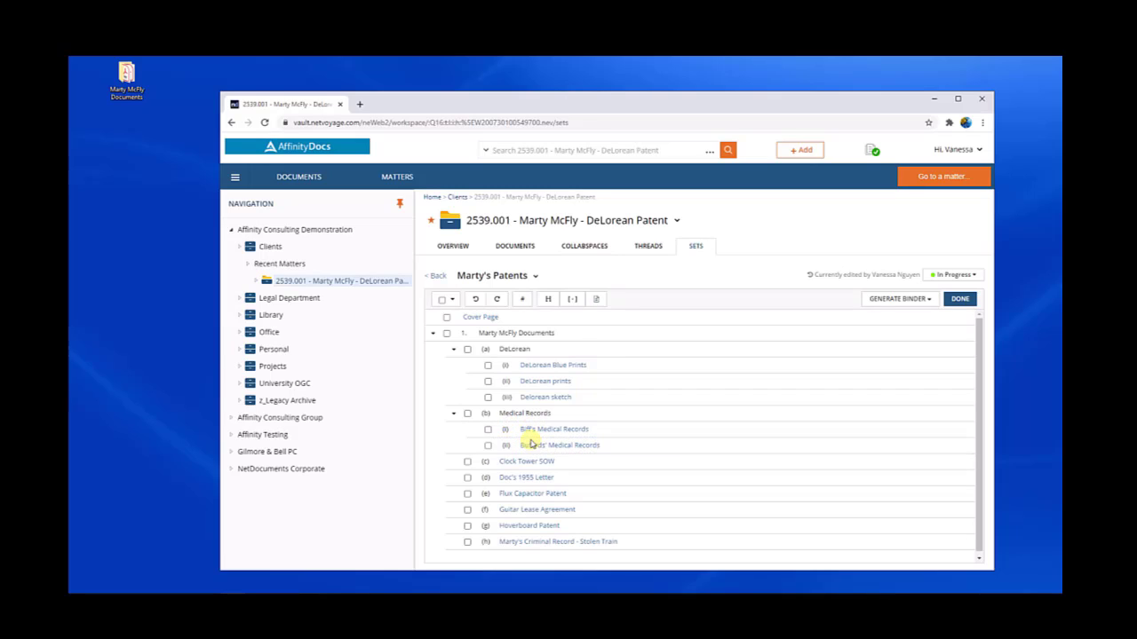
Generate a PDF binder keeping cover page, index page and page numbers enabled
{"action": "left_click", "coordinate": [899, 298]}
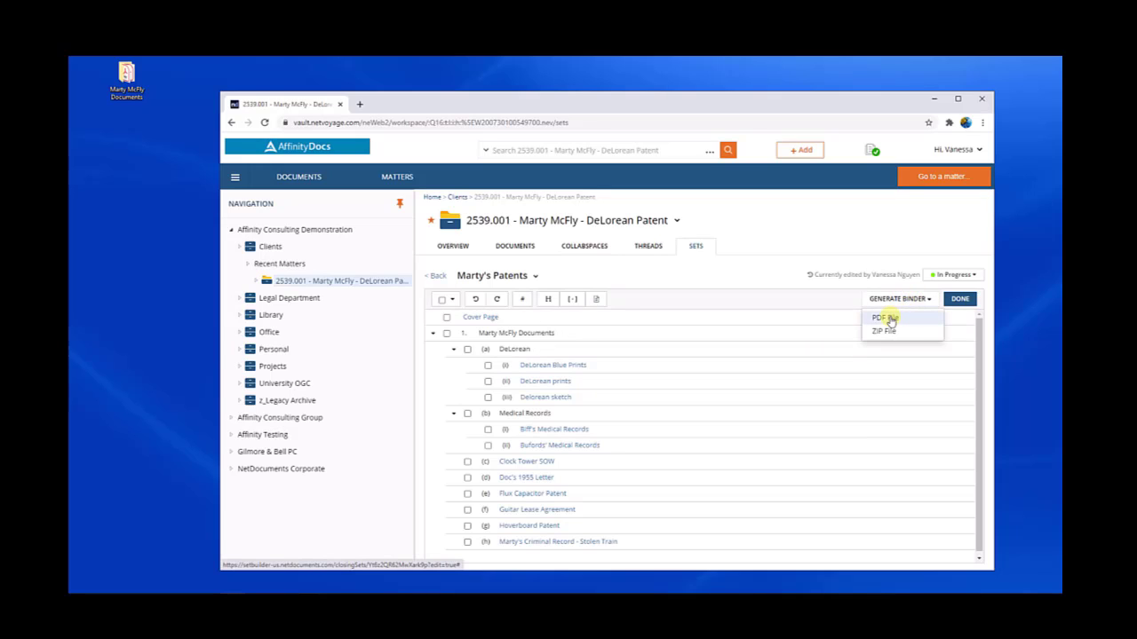
{"action": "left_click", "coordinate": [881, 316]}
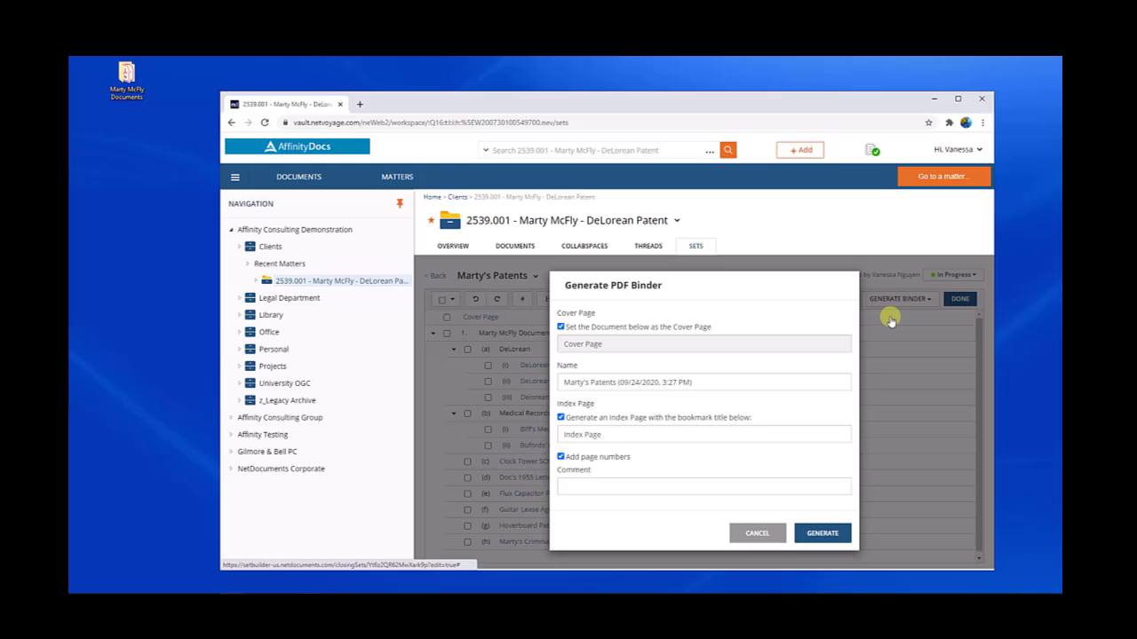
{"action": "left_click", "coordinate": [820, 533]}
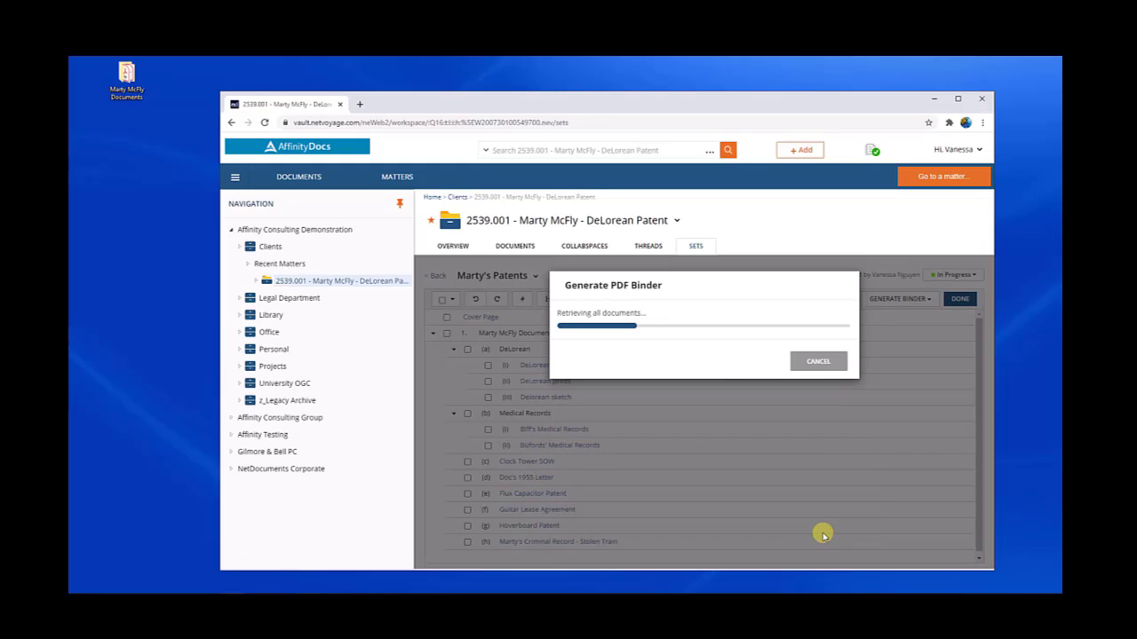
{"action": "mouse_move", "coordinate": [682, 355]}
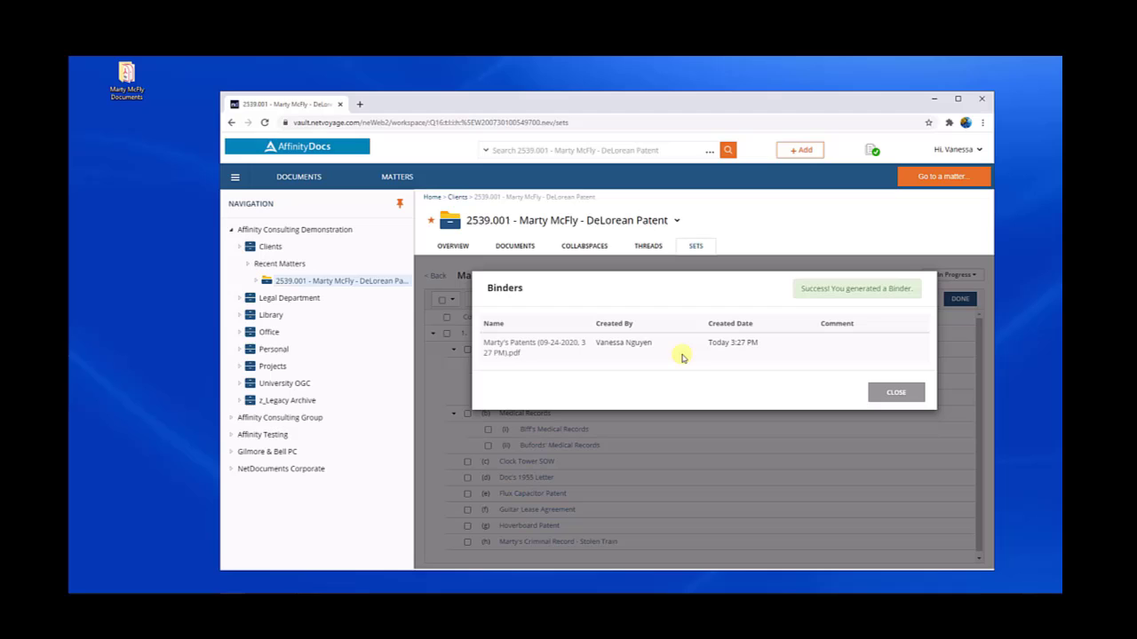
{"action": "mouse_move", "coordinate": [664, 358]}
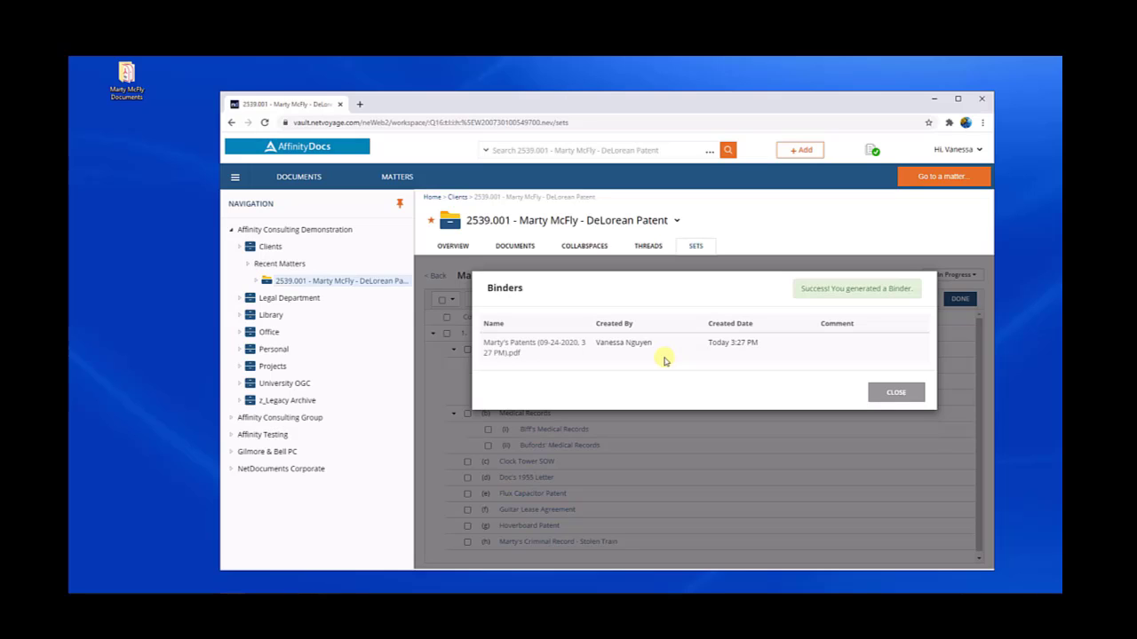
Locate the Marty's Patents binder in search results and open it via ndOffice
{"action": "left_click", "coordinate": [532, 346]}
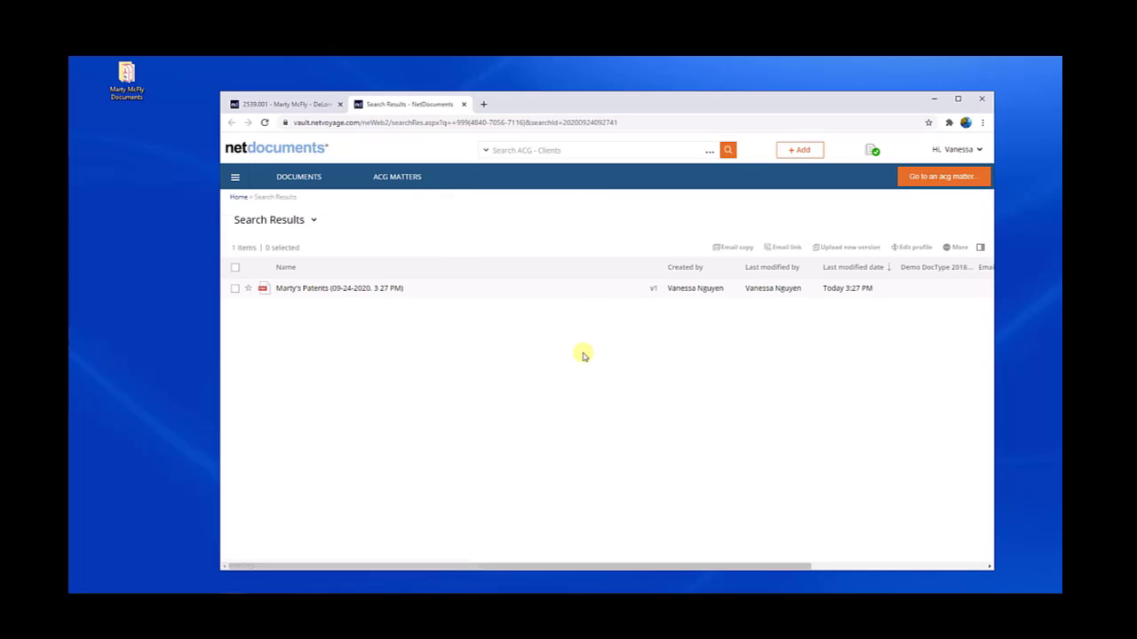
{"action": "left_click", "coordinate": [235, 288]}
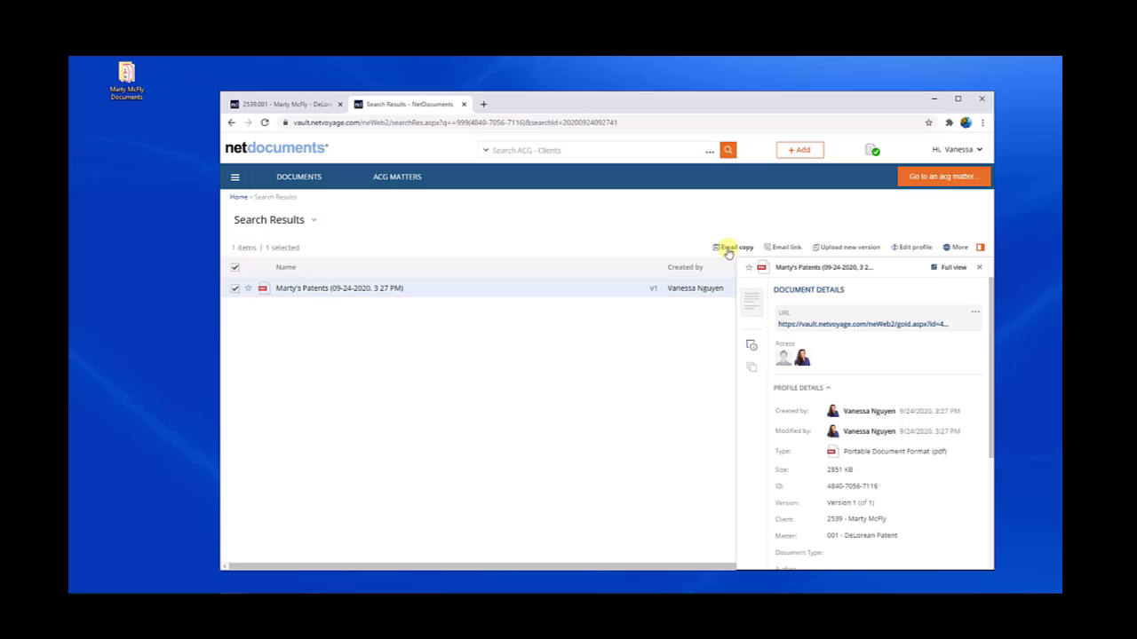
{"action": "mouse_move", "coordinate": [344, 302]}
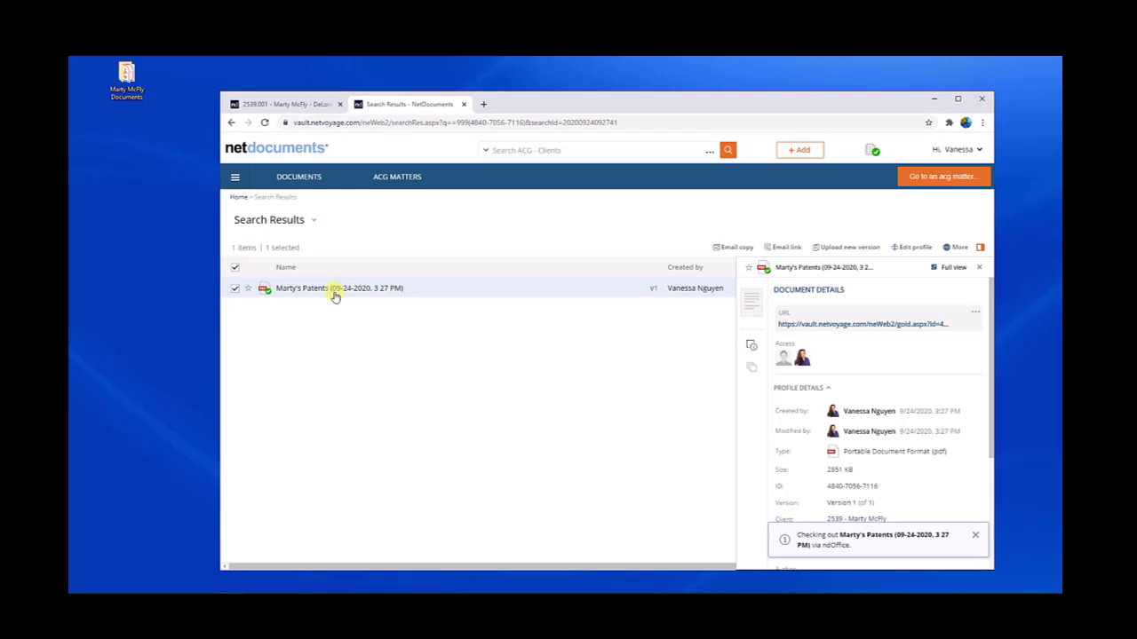
{"action": "double_click", "coordinate": [302, 288]}
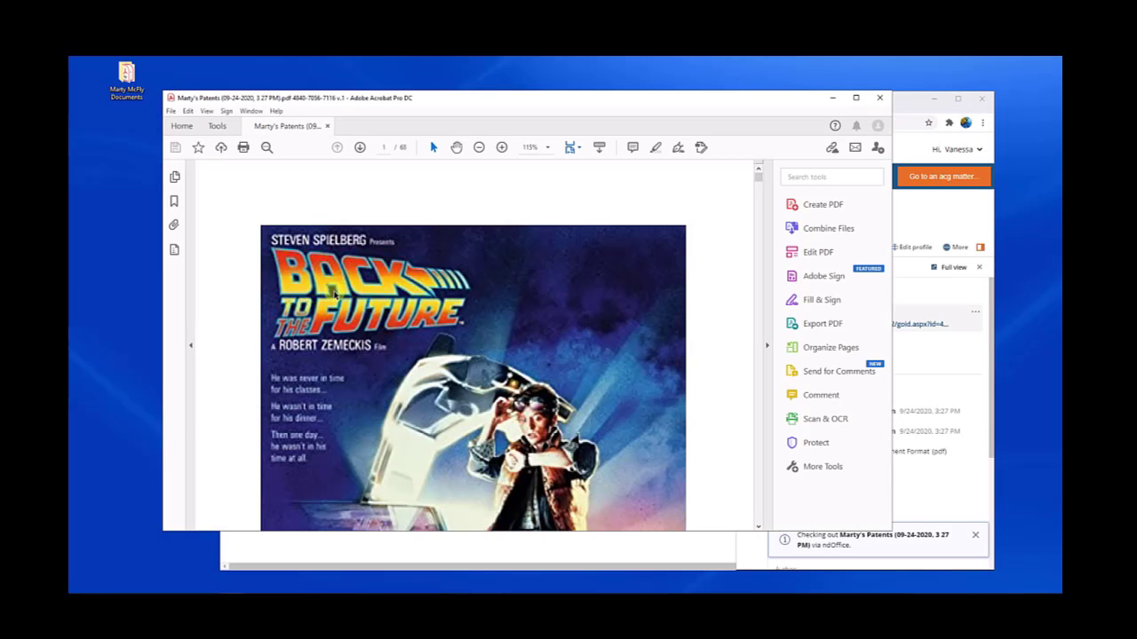
Show page thumbnails, jump to the DeLorean patent drawing and scroll onward through the pages
{"action": "left_click", "coordinate": [174, 178]}
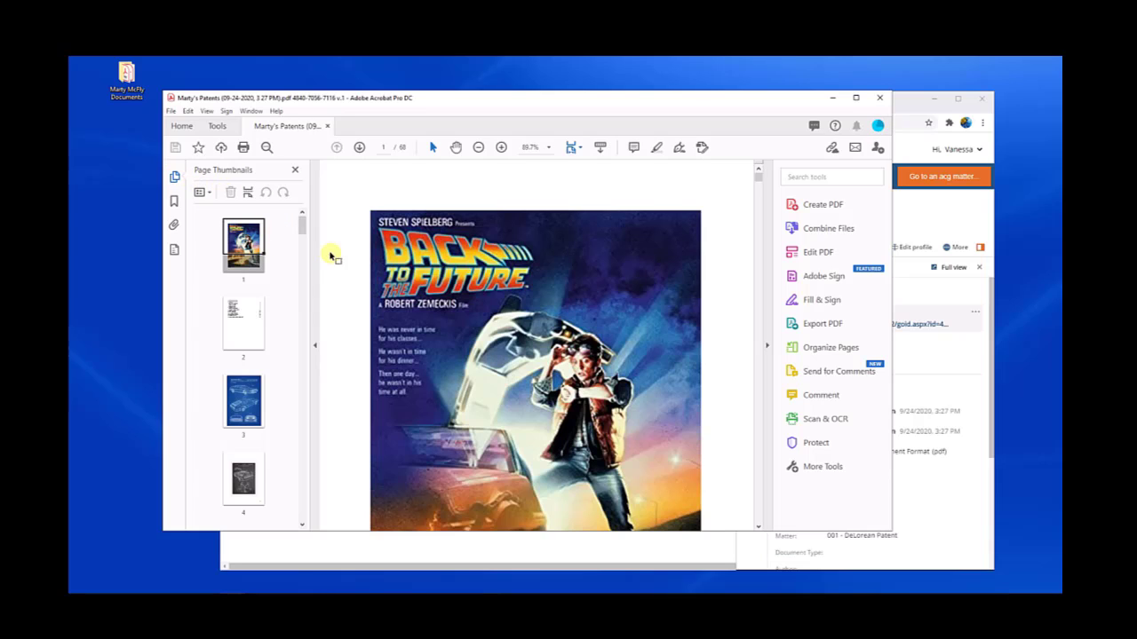
{"action": "left_click", "coordinate": [241, 323]}
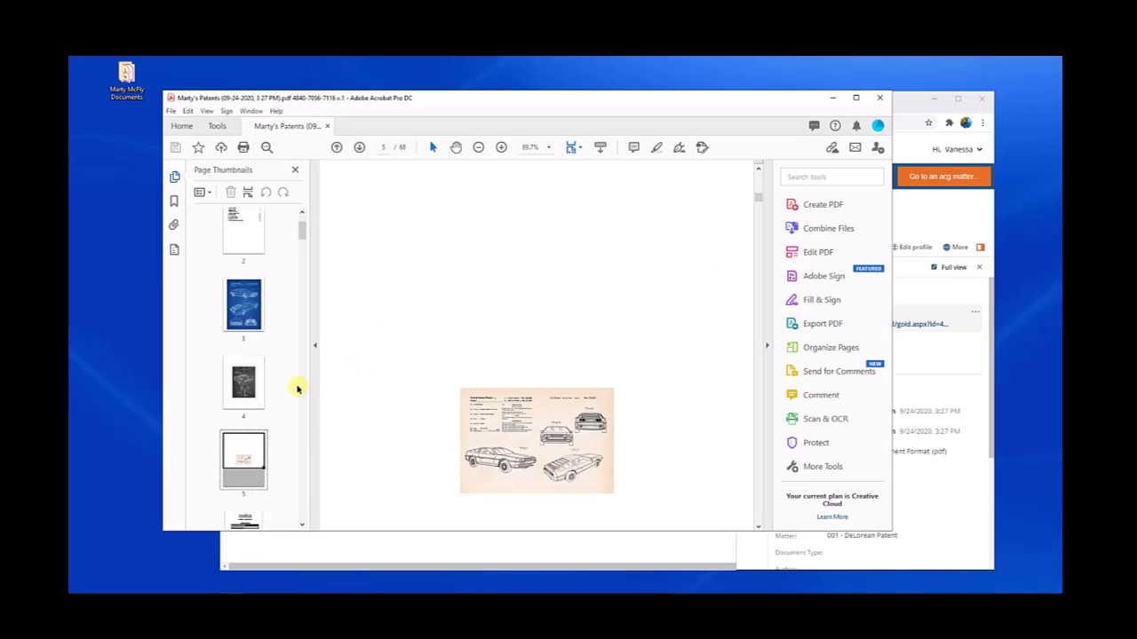
{"action": "scroll", "scroll_direction": "down", "scroll_amount": 3}
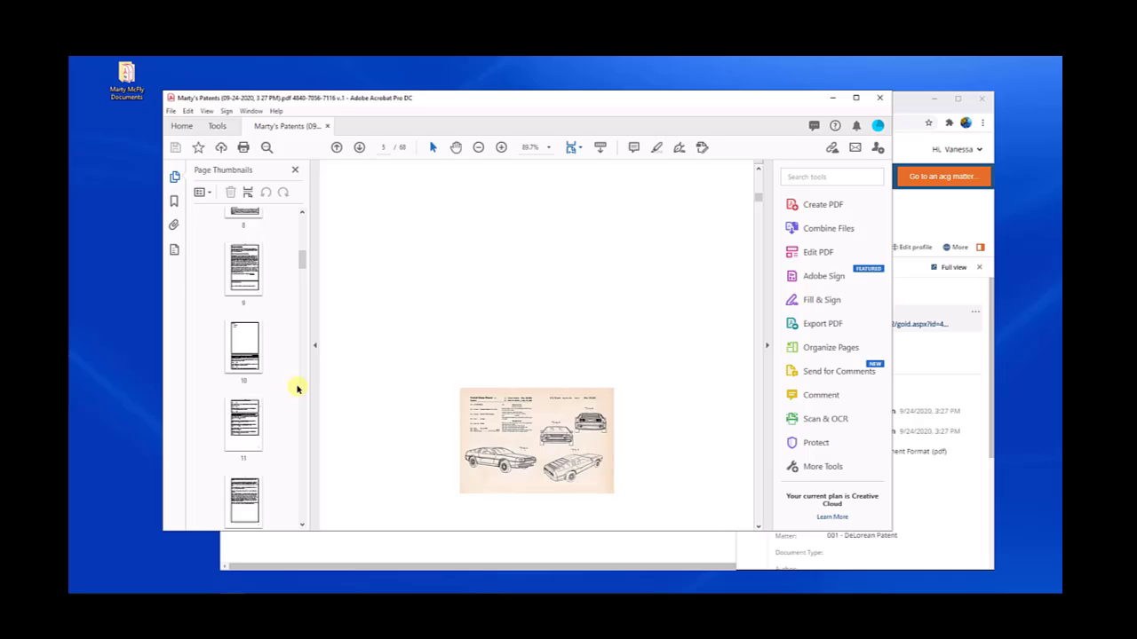
{"action": "scroll", "scroll_direction": "down", "scroll_amount": 3}
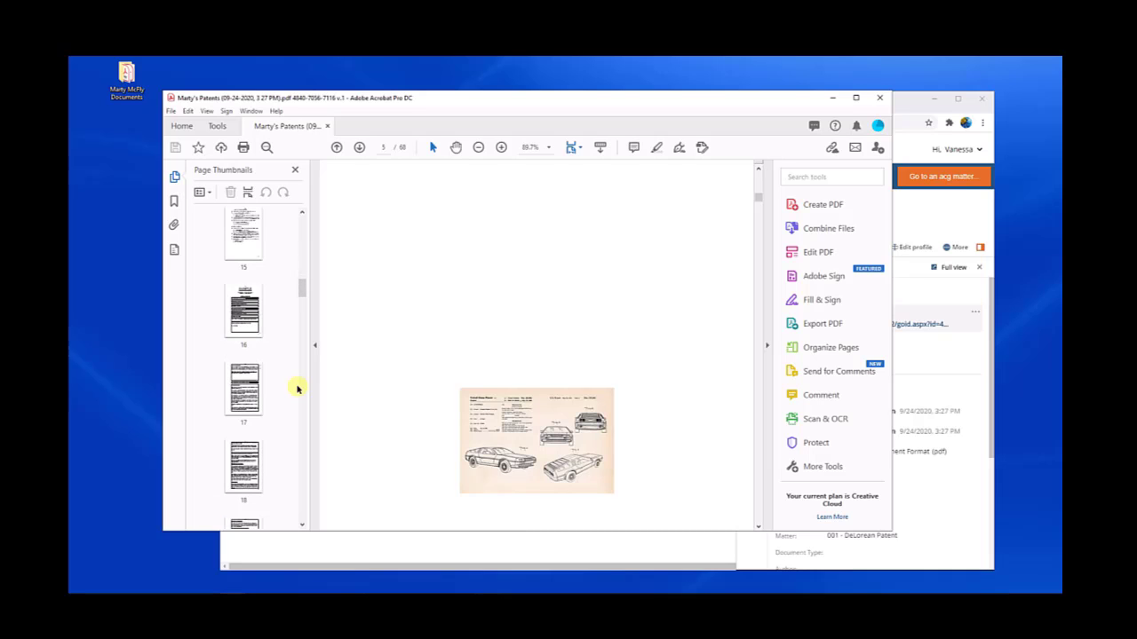